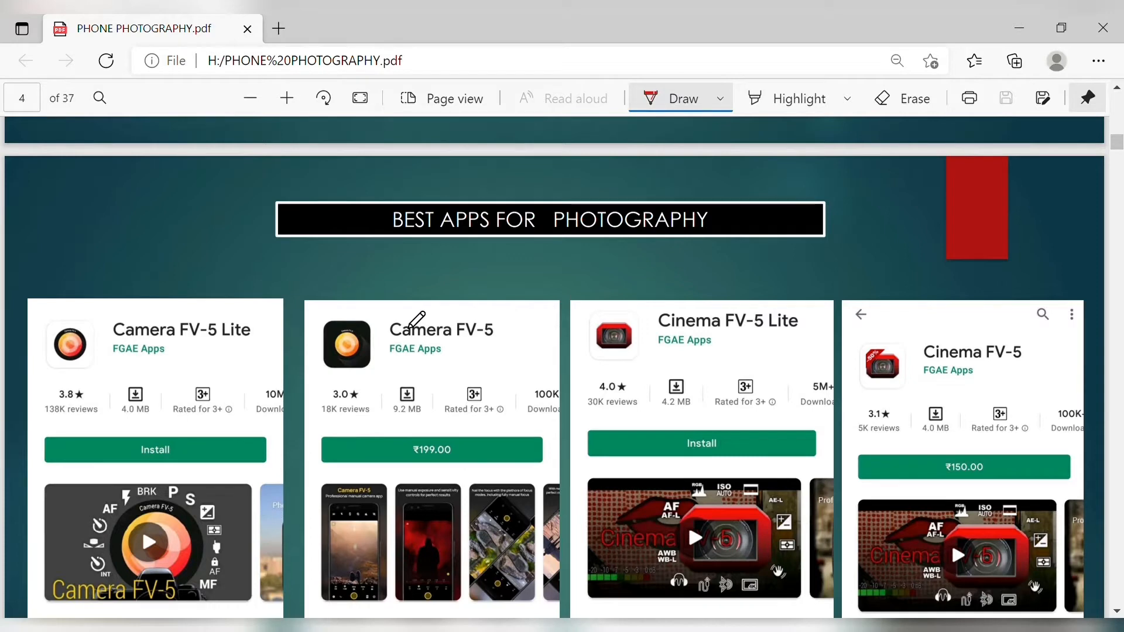
mouse_move(244, 365)
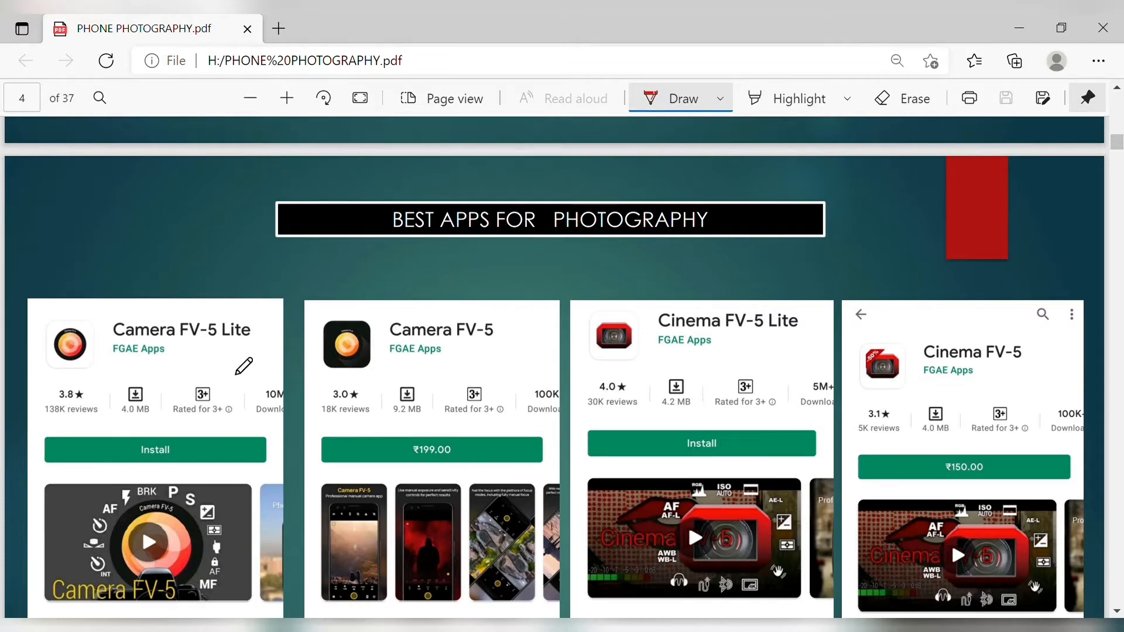
mouse_move(225, 367)
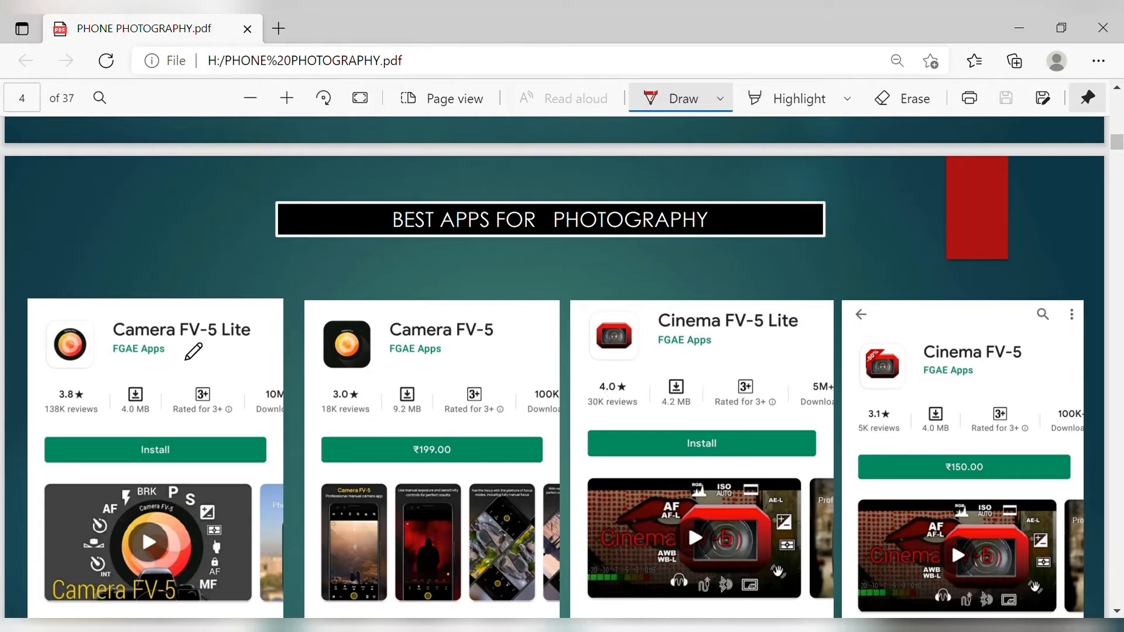
Underline FV-5 in the Camera FV-5 Lite name with the red pen on page 4
drag(162, 345, 223, 340)
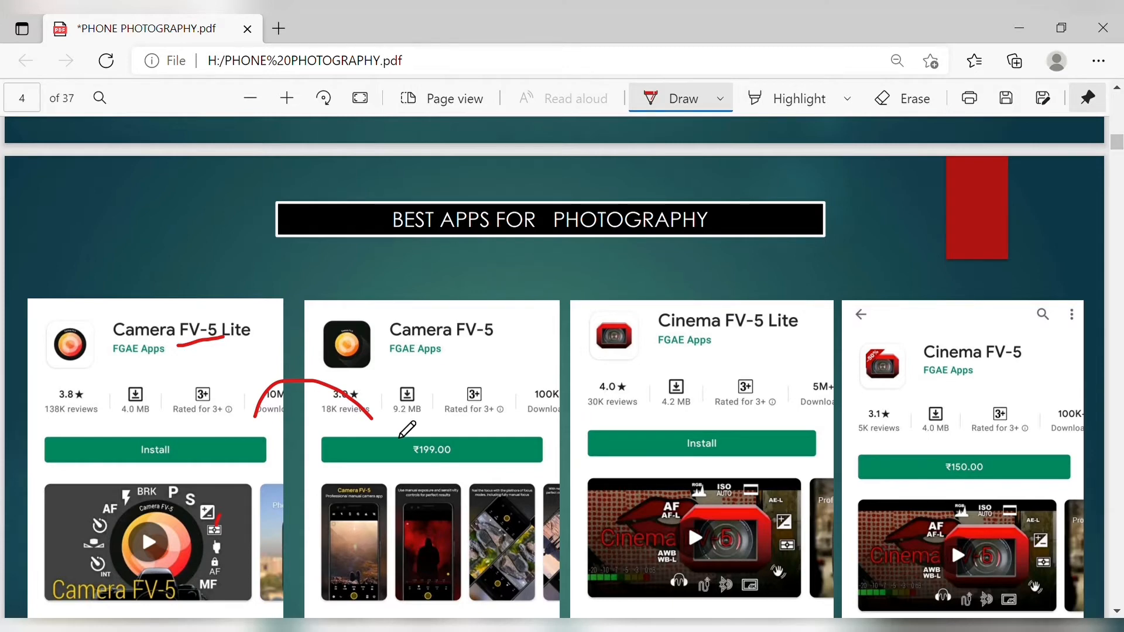
mouse_move(162, 373)
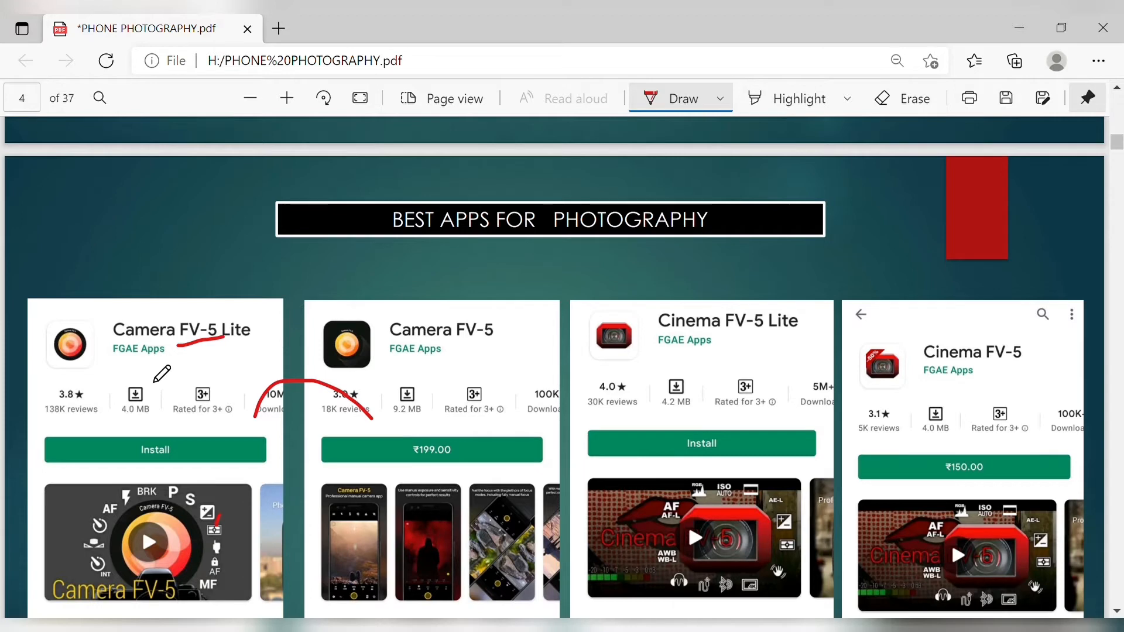
Handwrite 4.5 under Camera FV-5 Lite, 16 beside Camera FV-5, and underline ₹199.00
drag(172, 361, 165, 388)
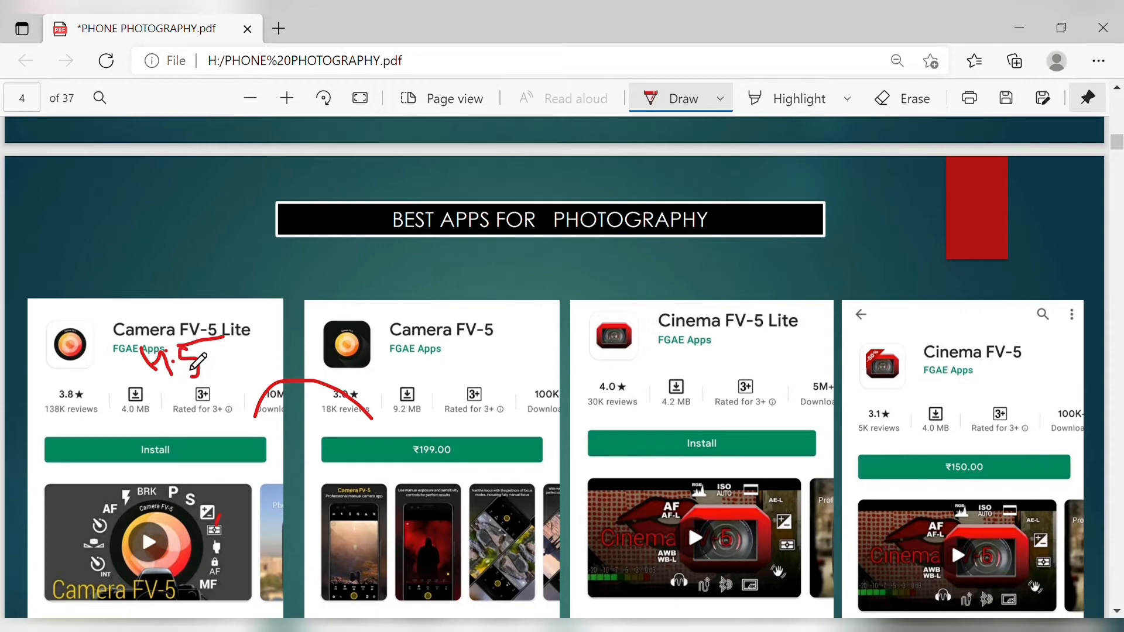
drag(169, 358, 204, 376)
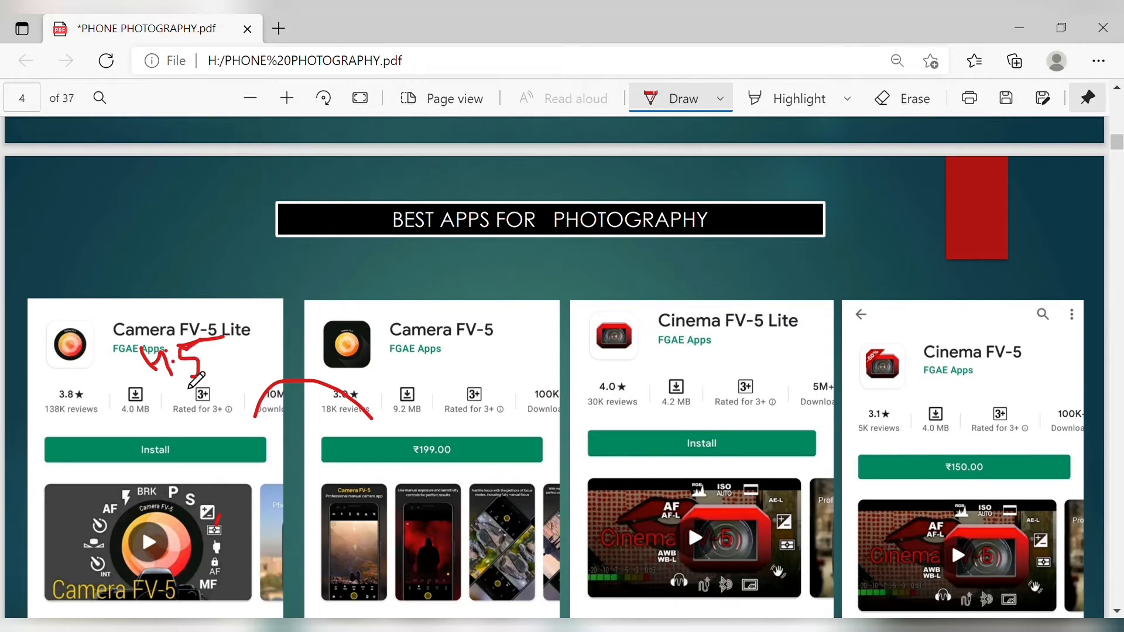
drag(376, 380, 400, 375)
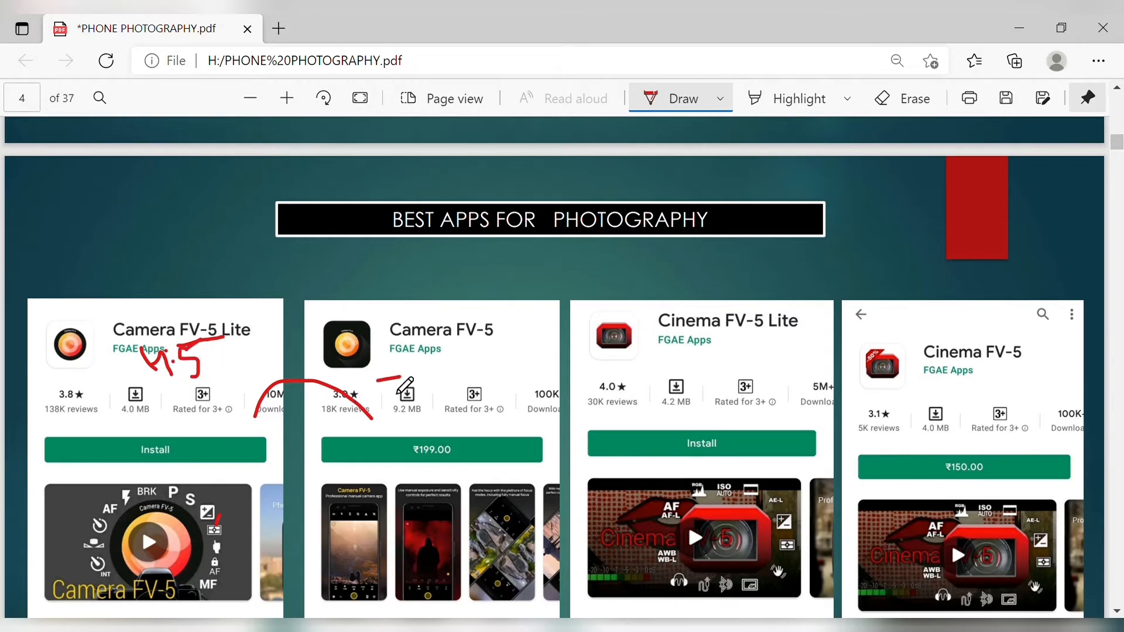
drag(399, 372, 429, 391)
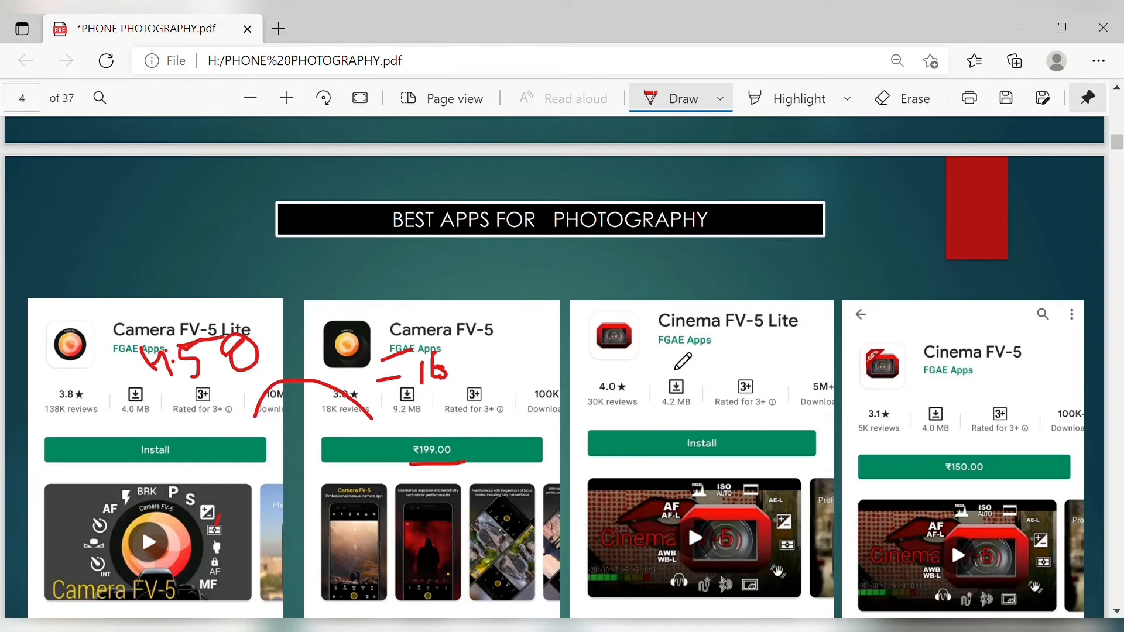
Underline FGAE Apps on both Cinema FV-5 cards and write 4k above ₹150.00
drag(670, 352, 788, 338)
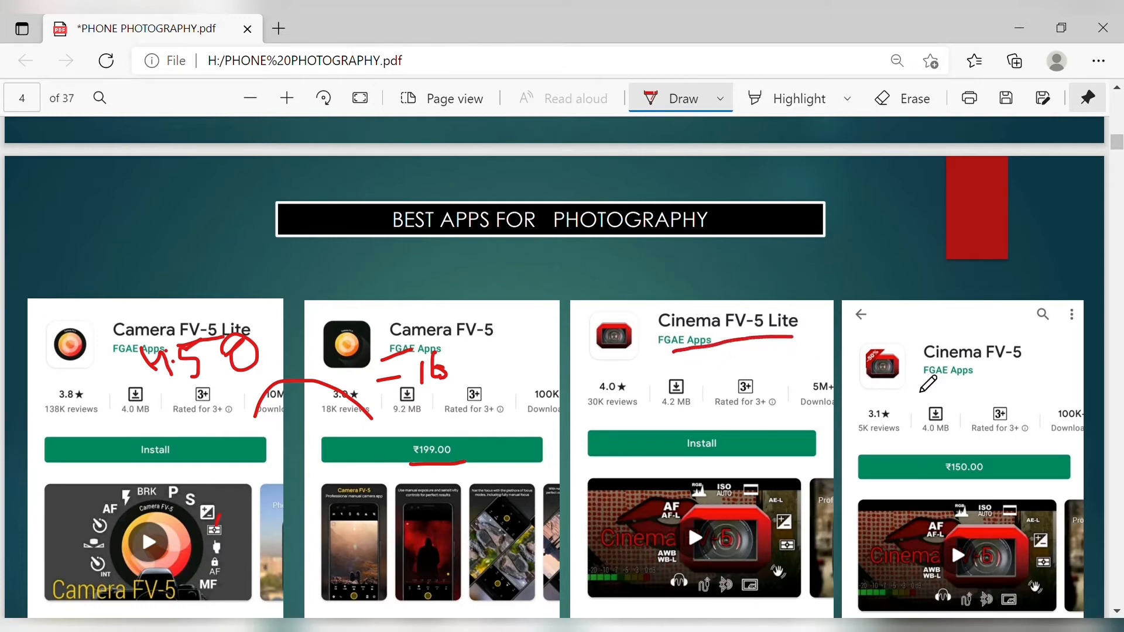
drag(922, 372, 1040, 369)
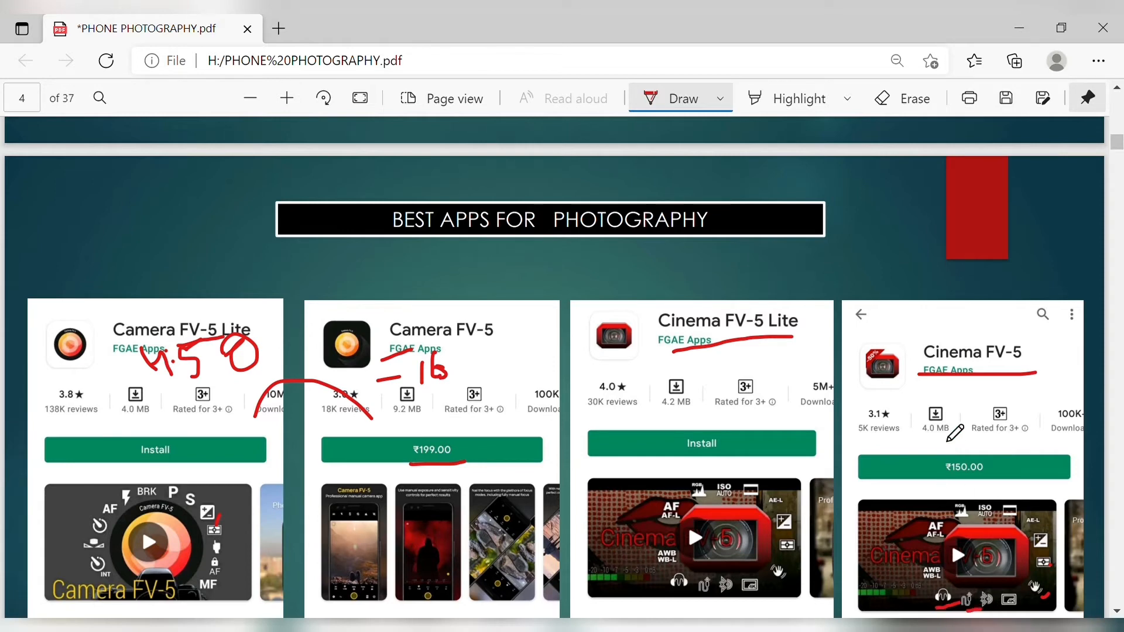
drag(946, 437, 997, 430)
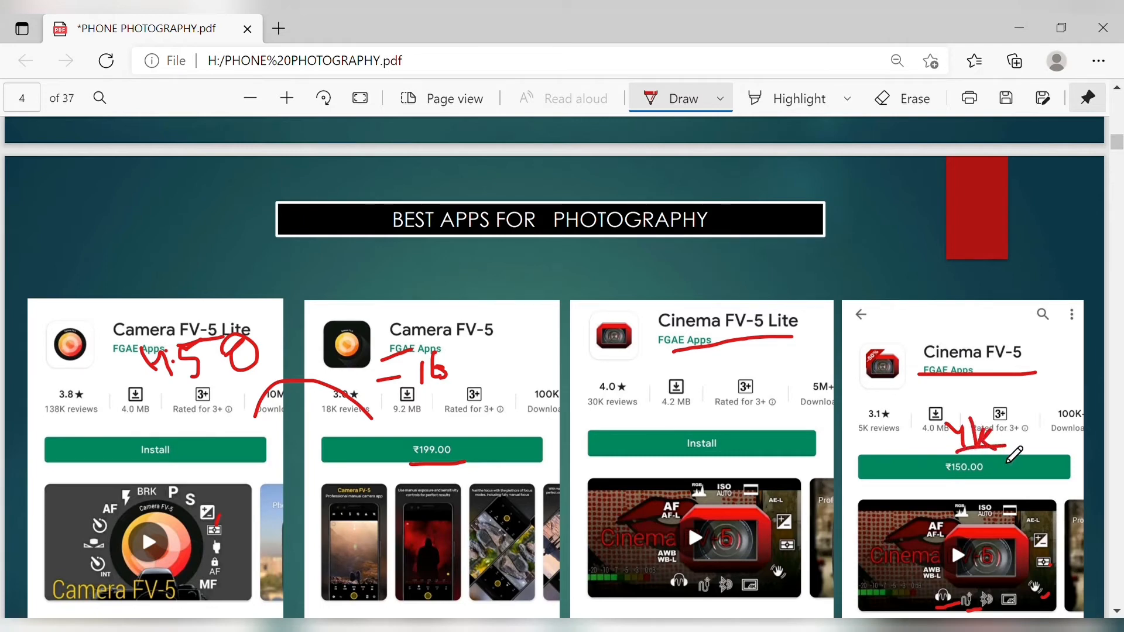
mouse_move(983, 494)
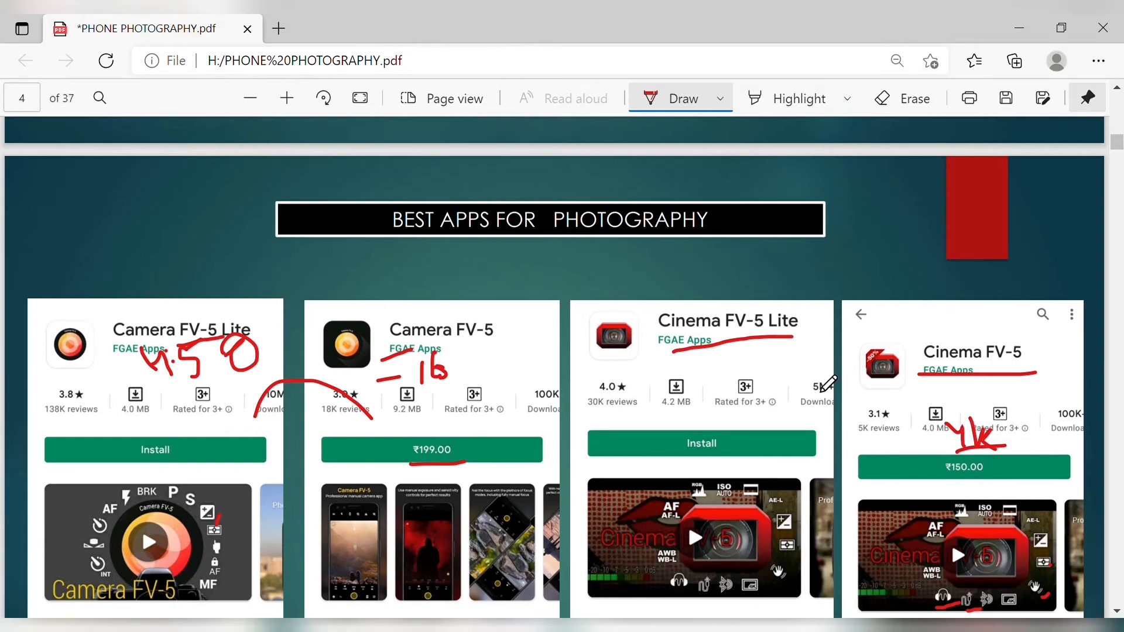
On page 5, underline Semaphore Inc. and the Manual Controls caption in red
scroll(down, 3)
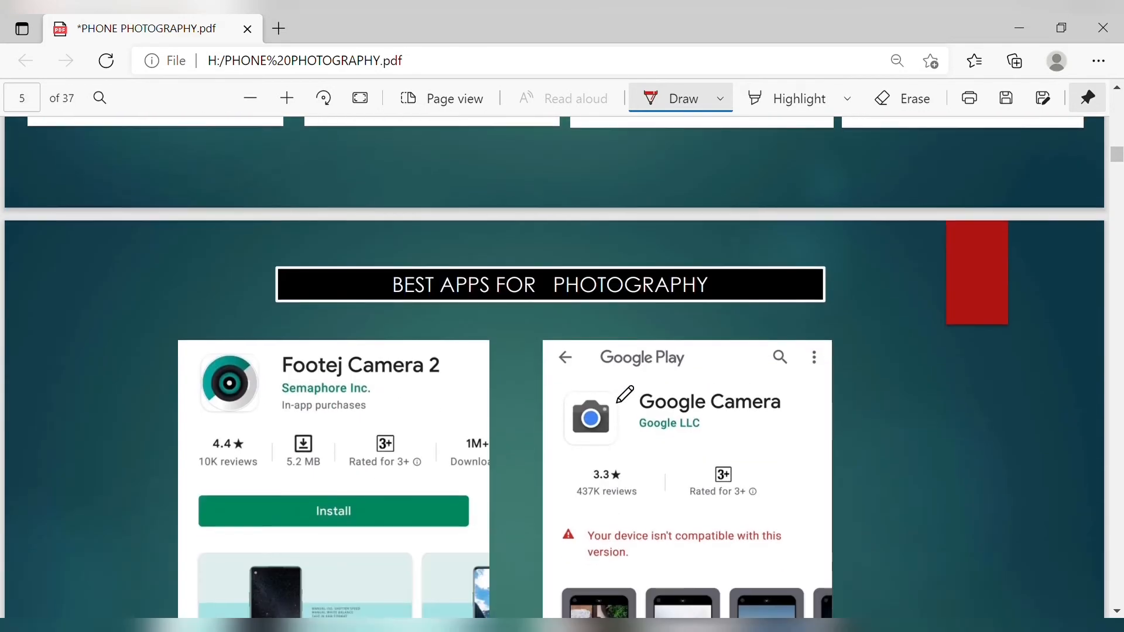
scroll(down, 3)
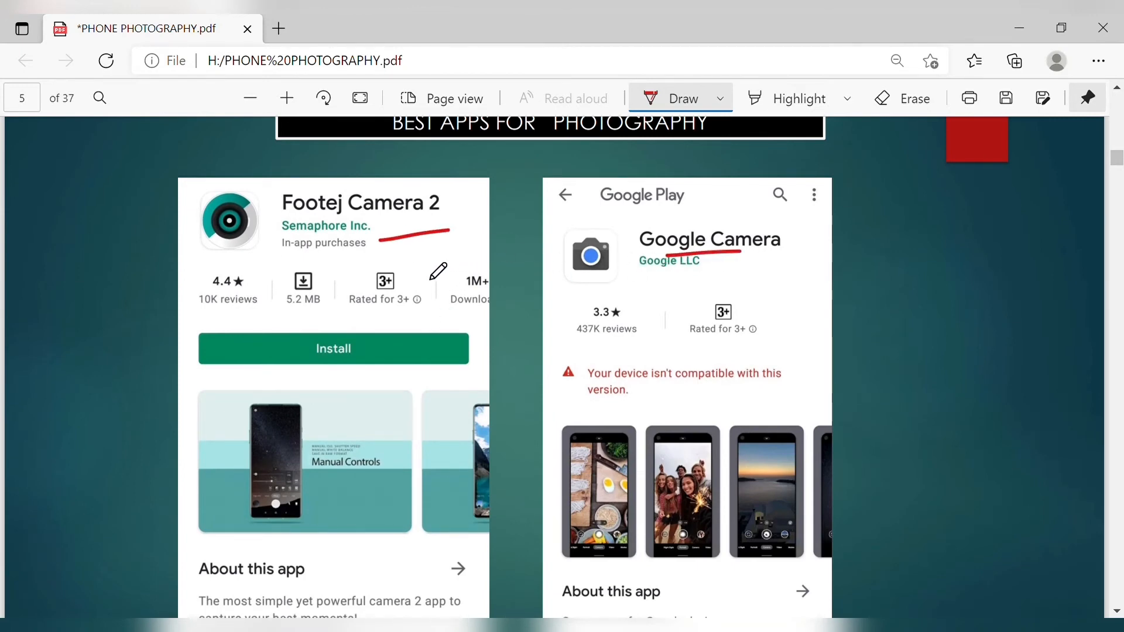
mouse_move(331, 248)
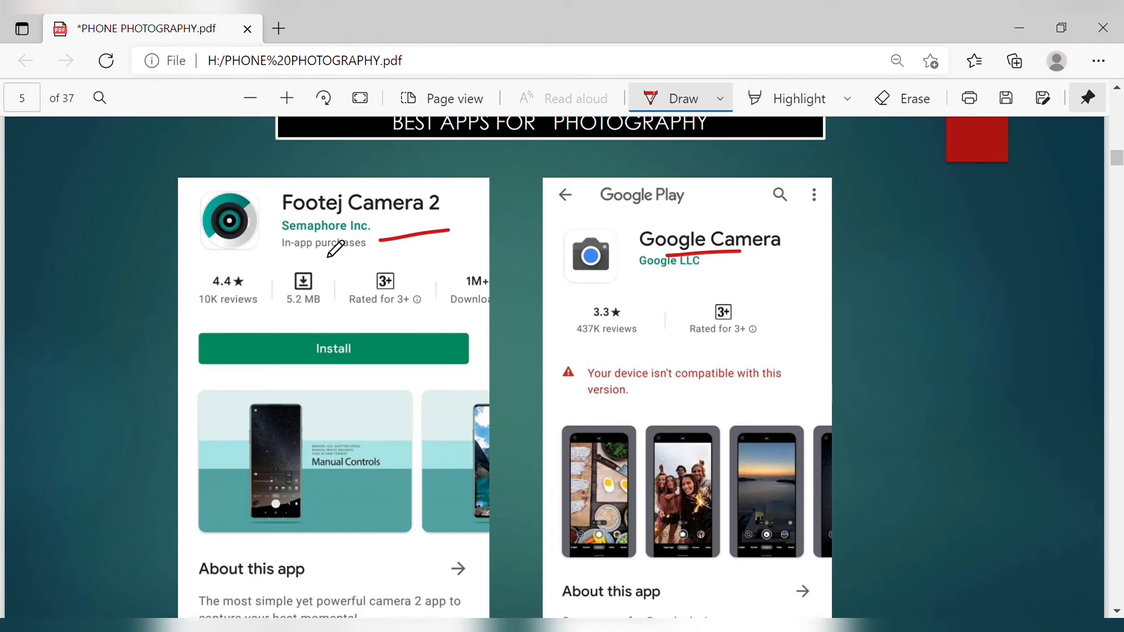
drag(344, 244, 358, 491)
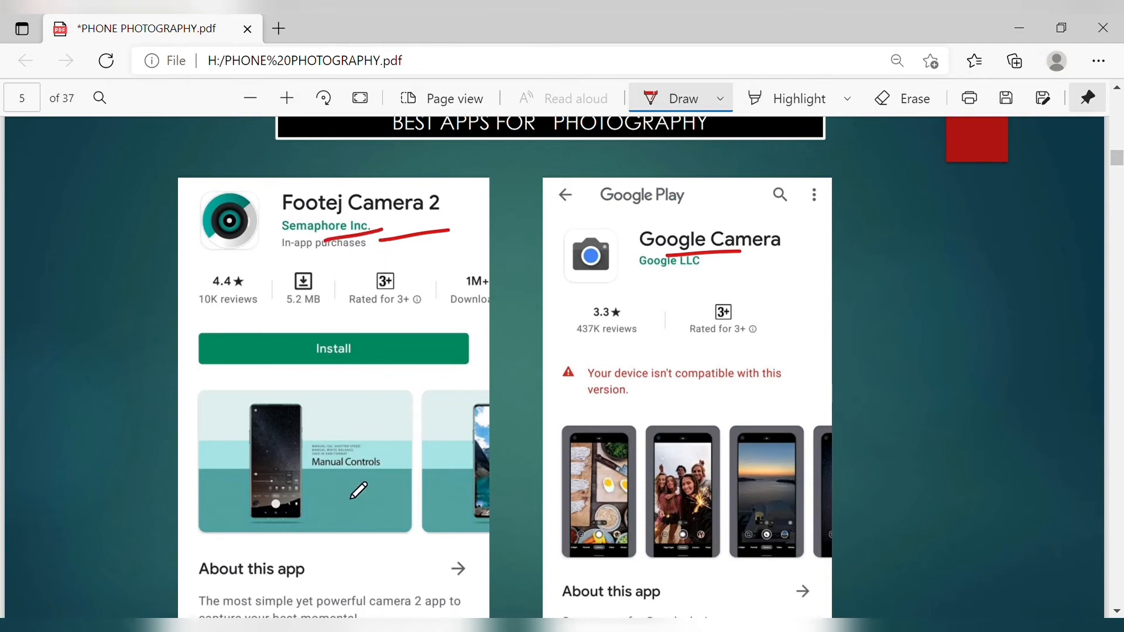
drag(348, 486, 394, 491)
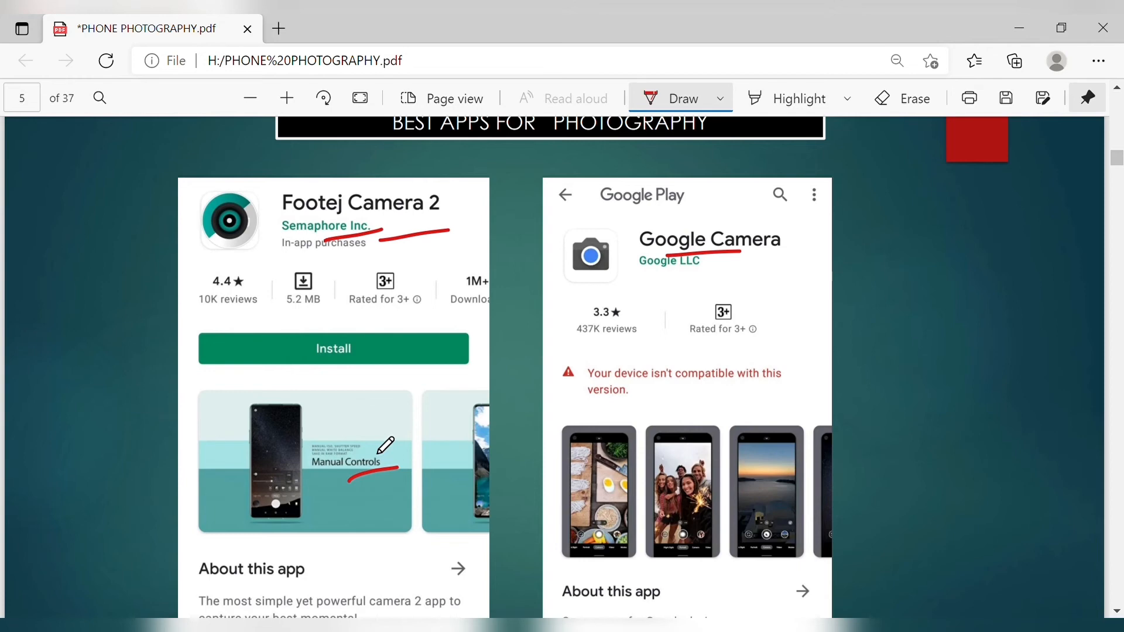
mouse_move(351, 271)
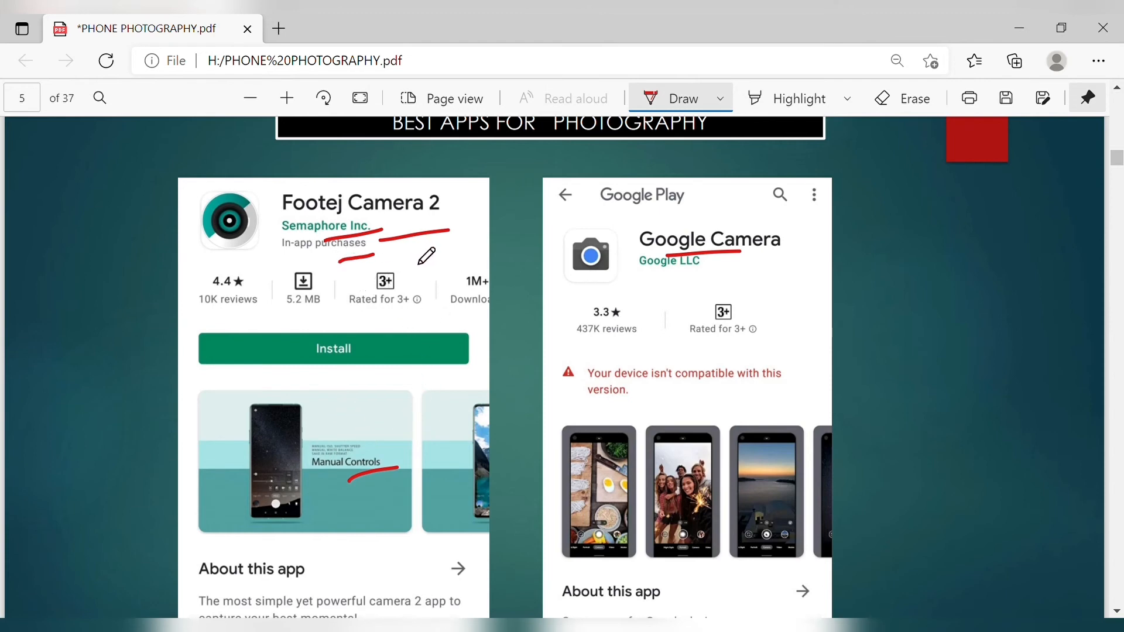
mouse_move(683, 296)
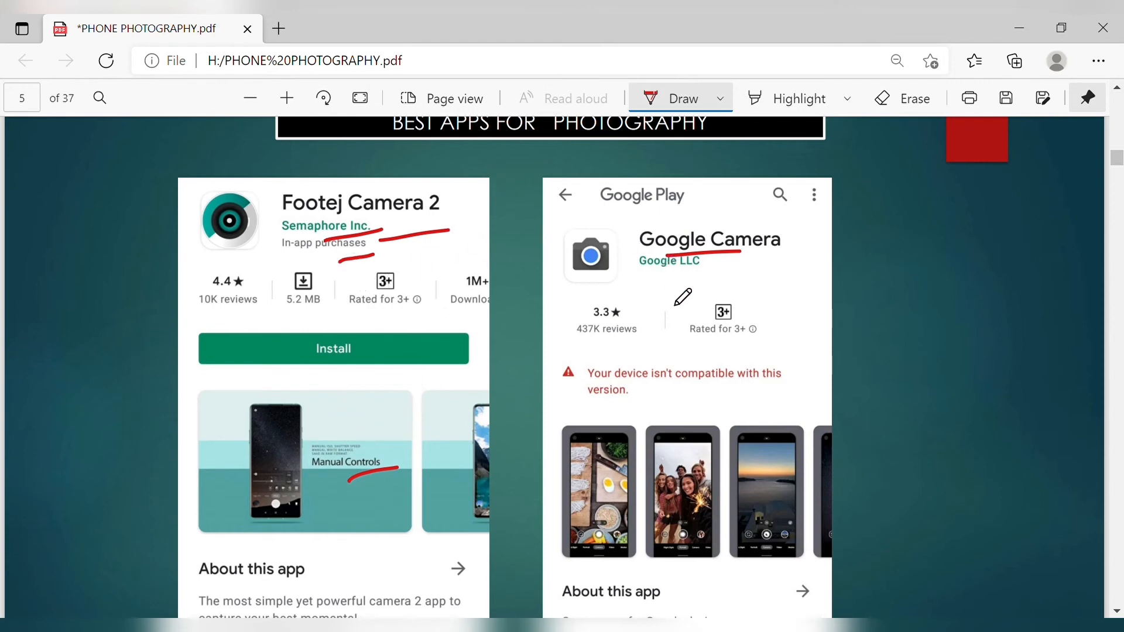
Underline Google LLC, Rated for 3+ and the 'Your device isn't compatible' warning in red
drag(645, 270, 717, 270)
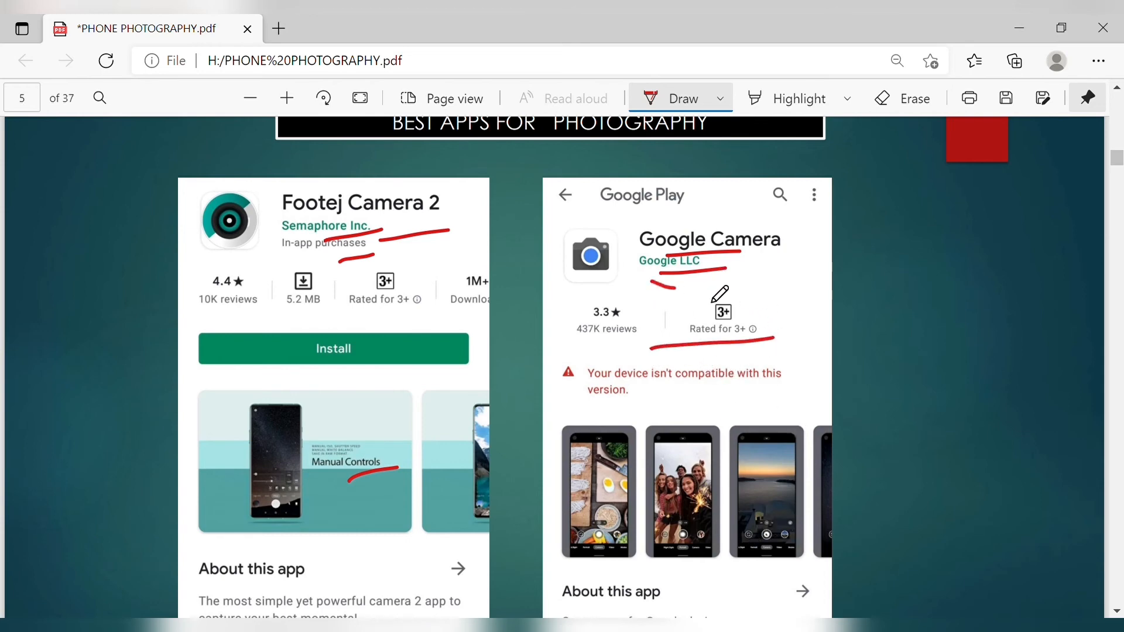
drag(649, 290, 770, 266)
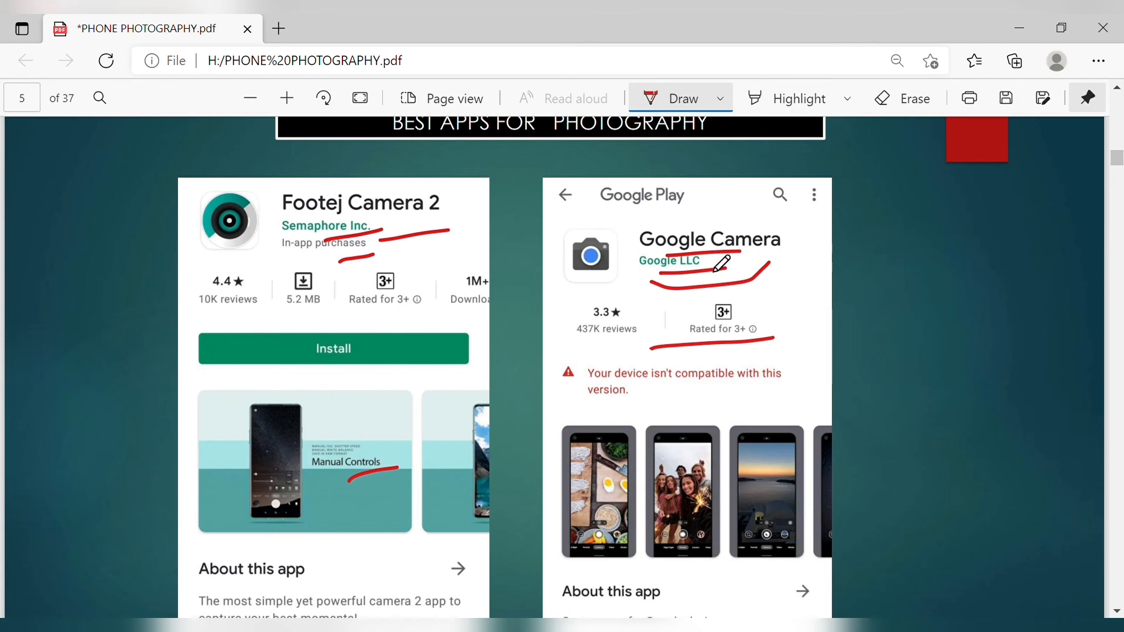
mouse_move(659, 376)
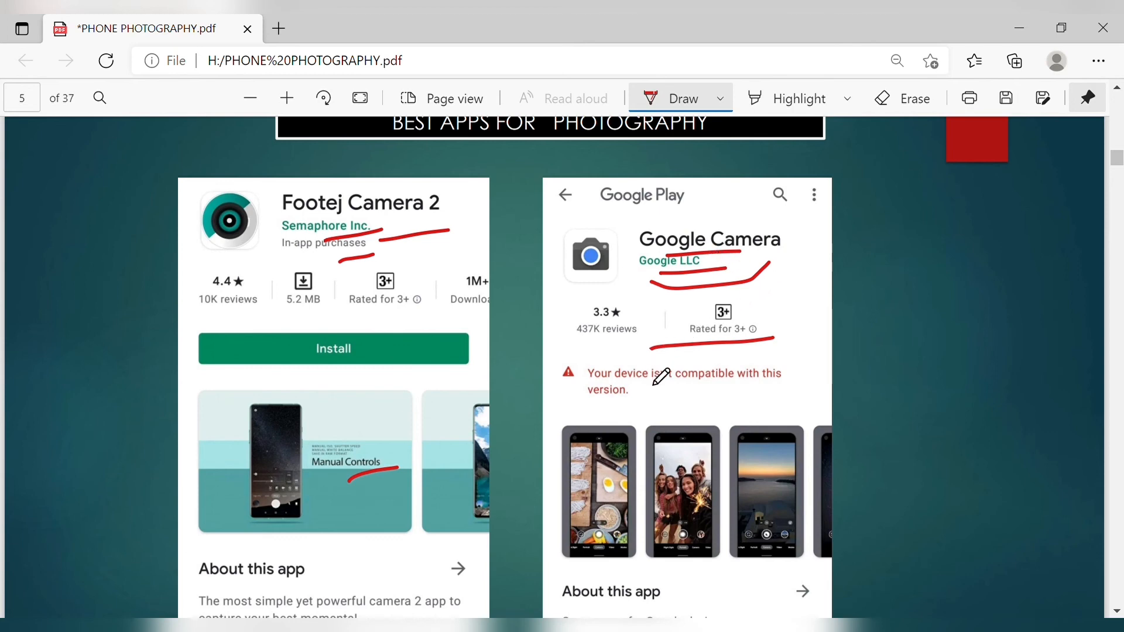
drag(613, 387, 746, 376)
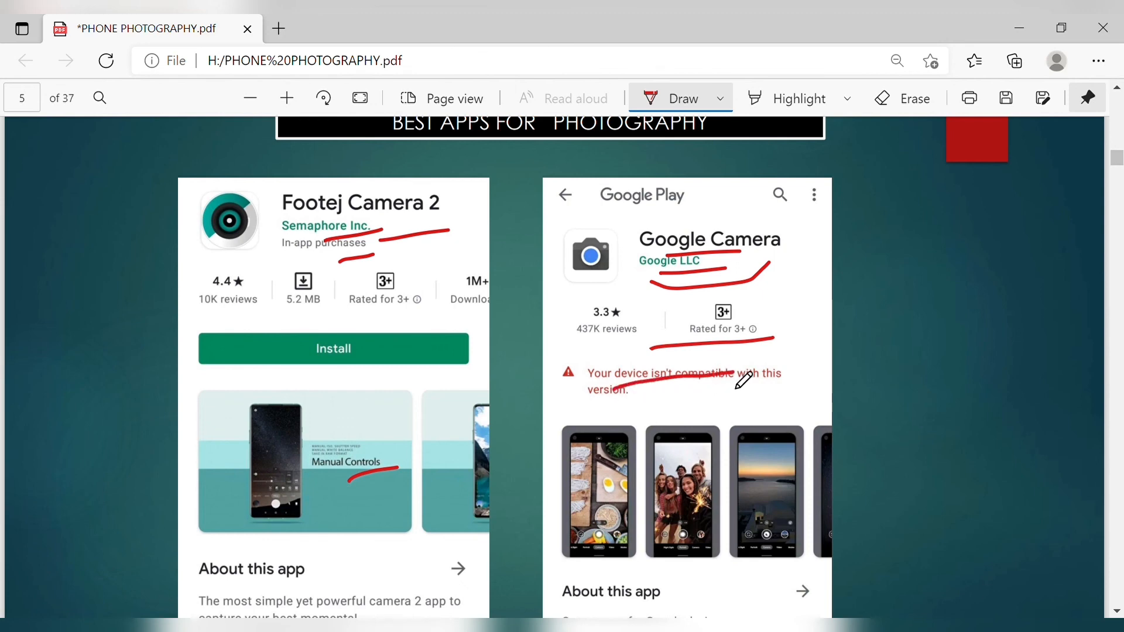
scroll(down, 3)
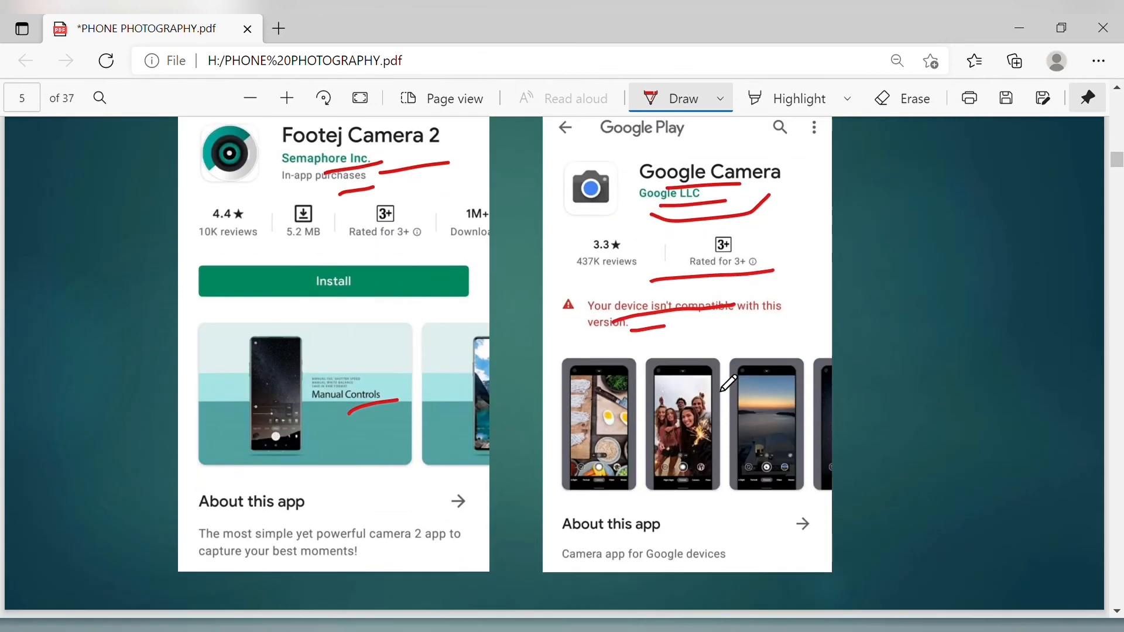
scroll(down, 3)
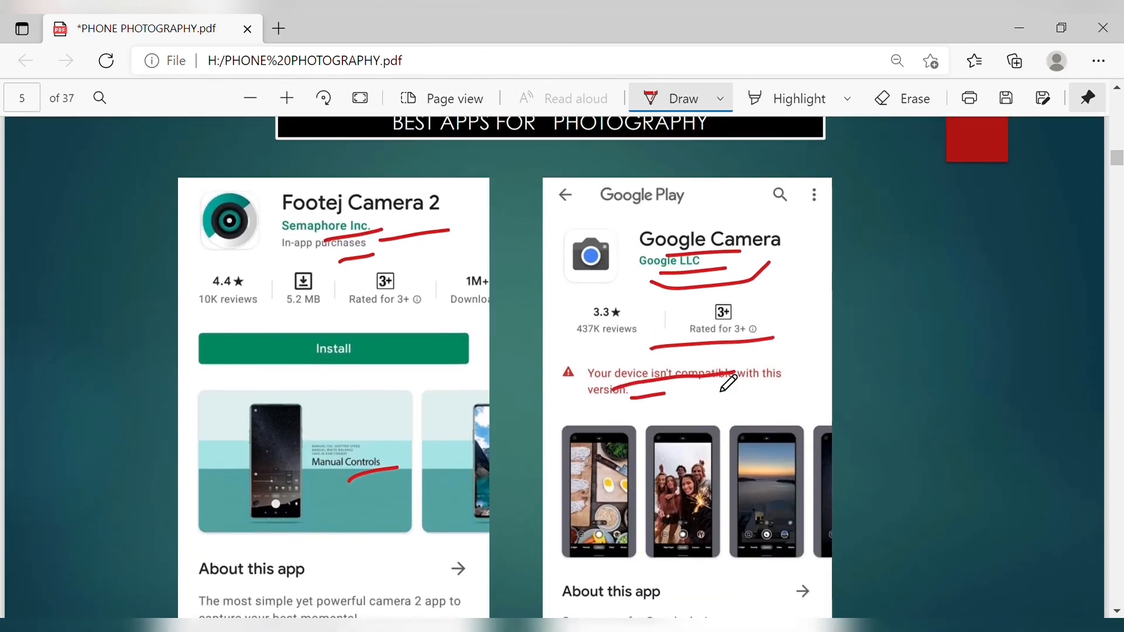